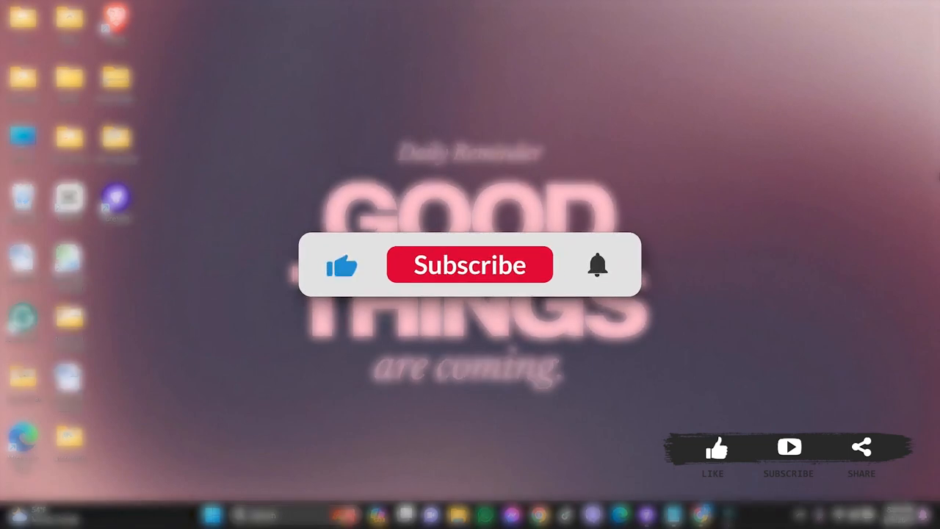
- Open the Messenger desktop app and choose Logout from the logo menu's File submenu
click(469, 264)
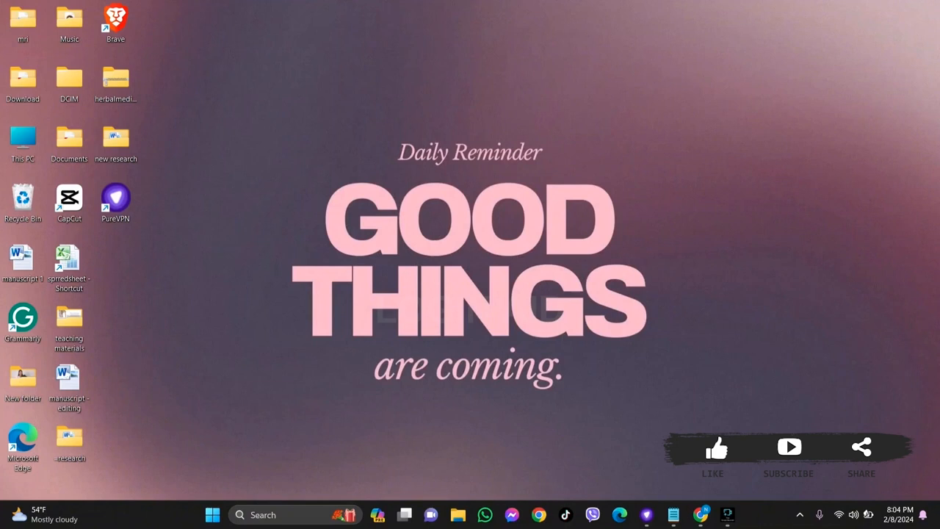
mouse_move(761, 317)
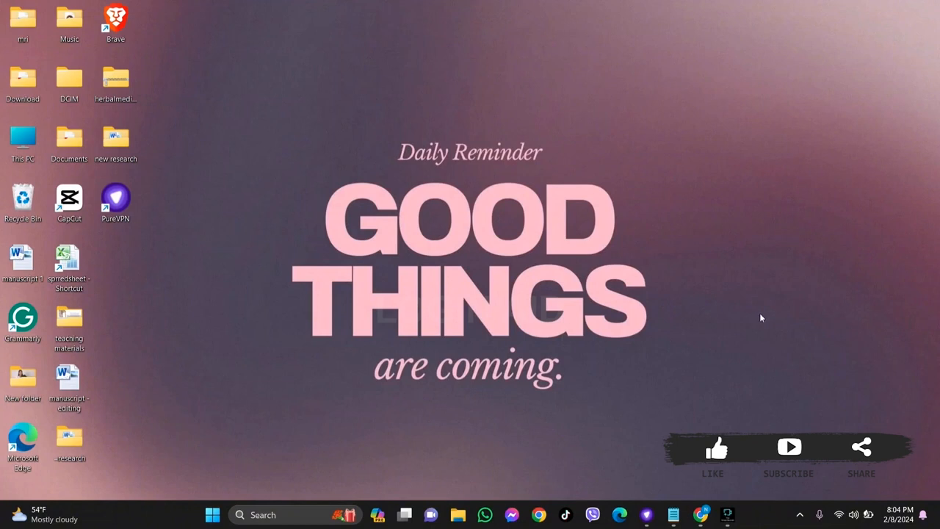
click(509, 514)
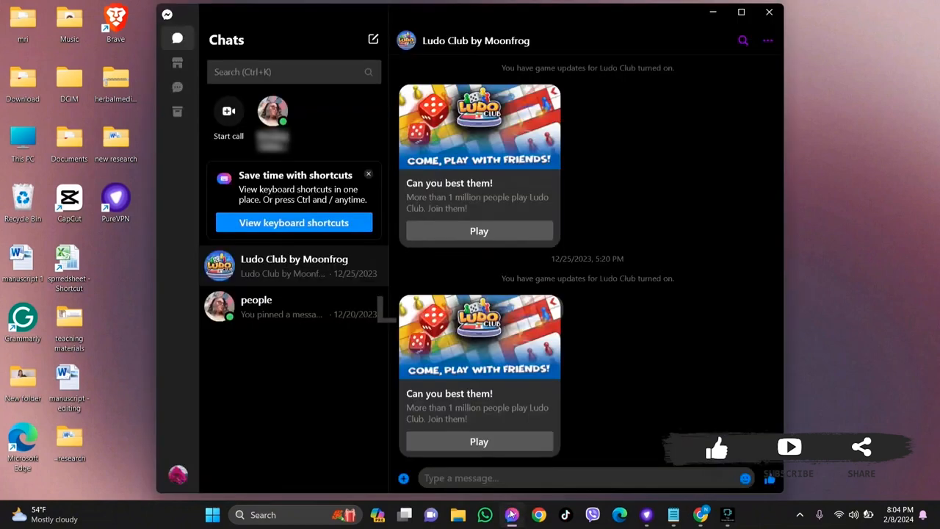
mouse_move(631, 200)
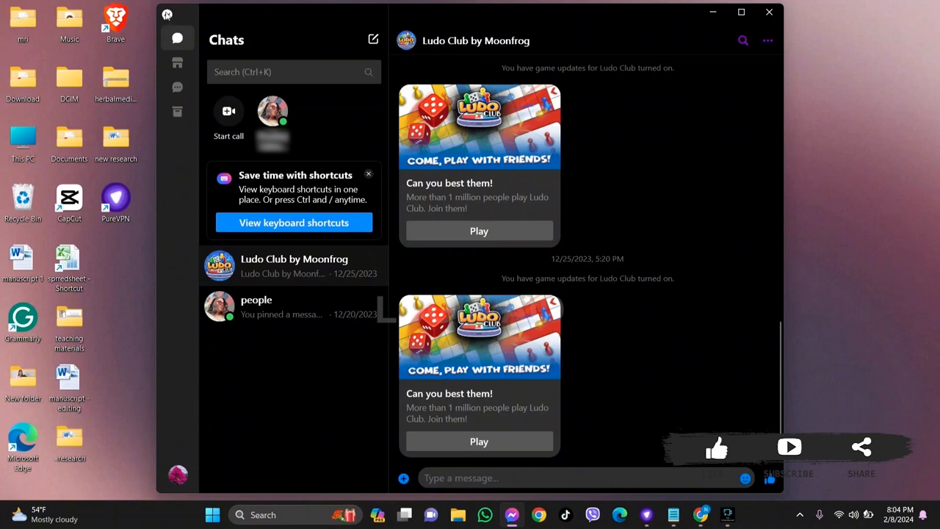
click(174, 16)
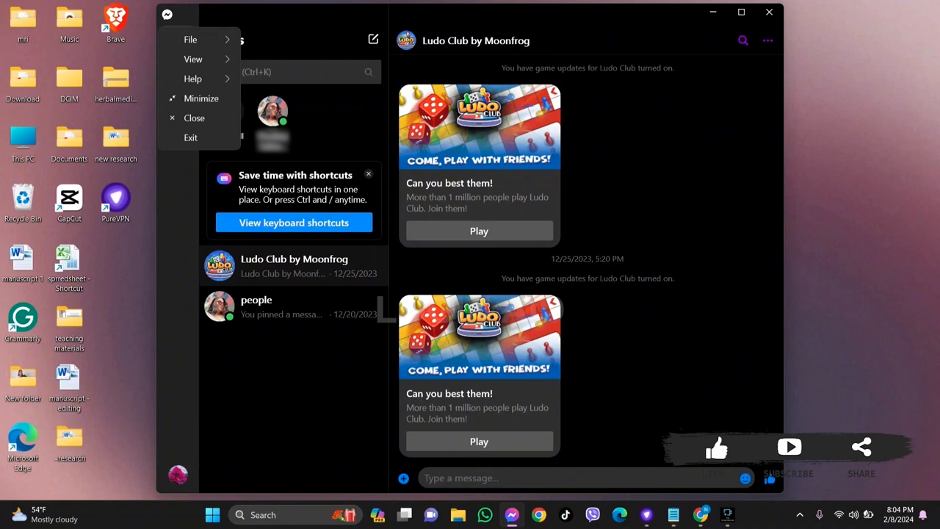
mouse_move(168, 16)
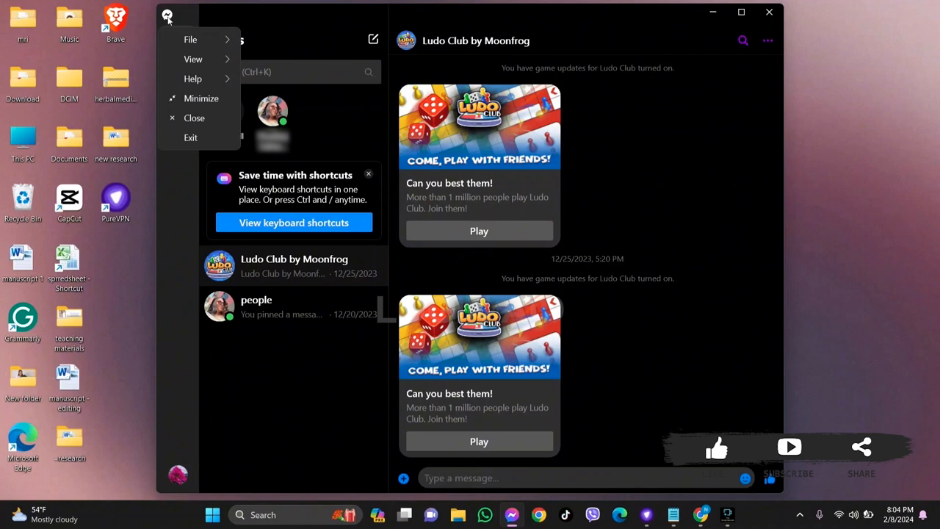
click(190, 39)
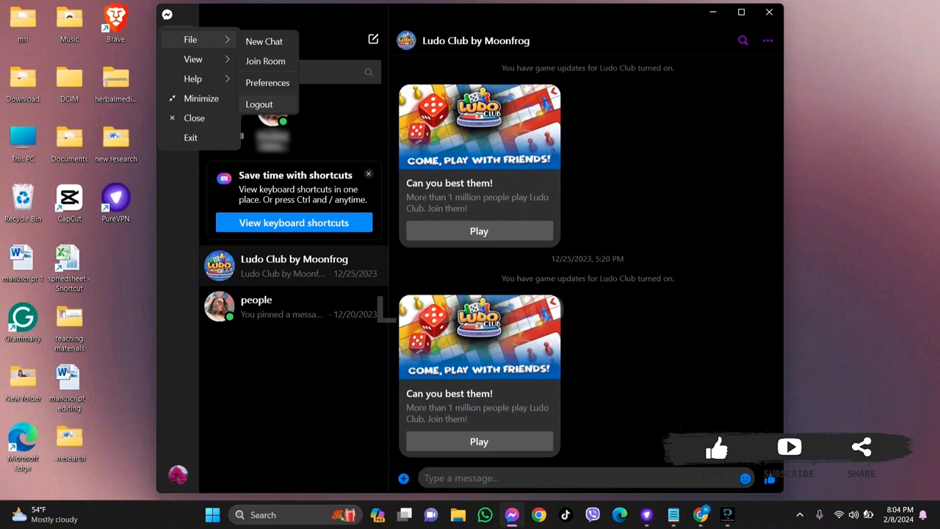
click(259, 104)
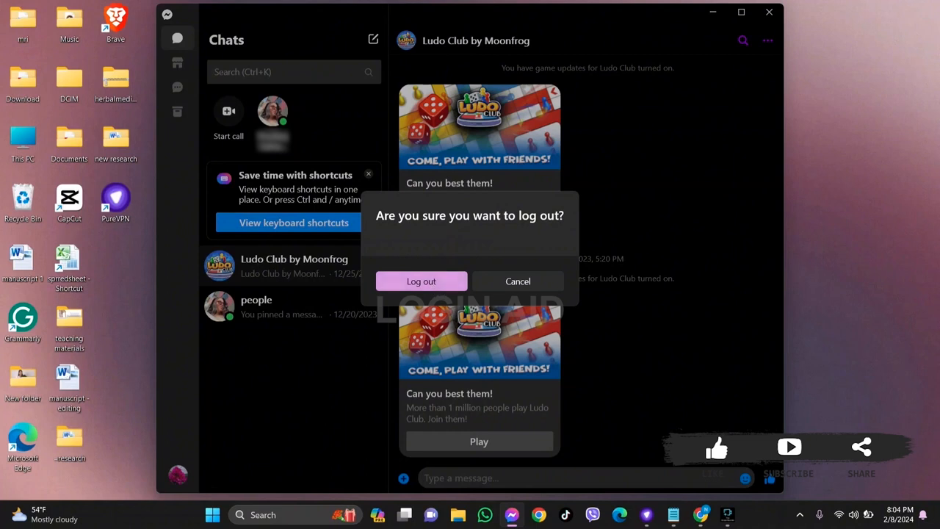
- Confirm Log out, then minimize the Messenger window
click(421, 280)
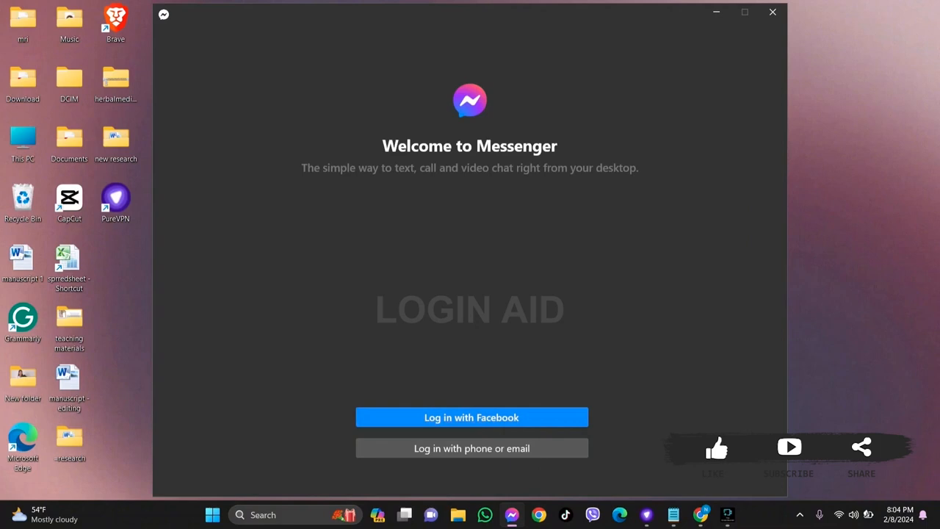
mouse_move(606, 107)
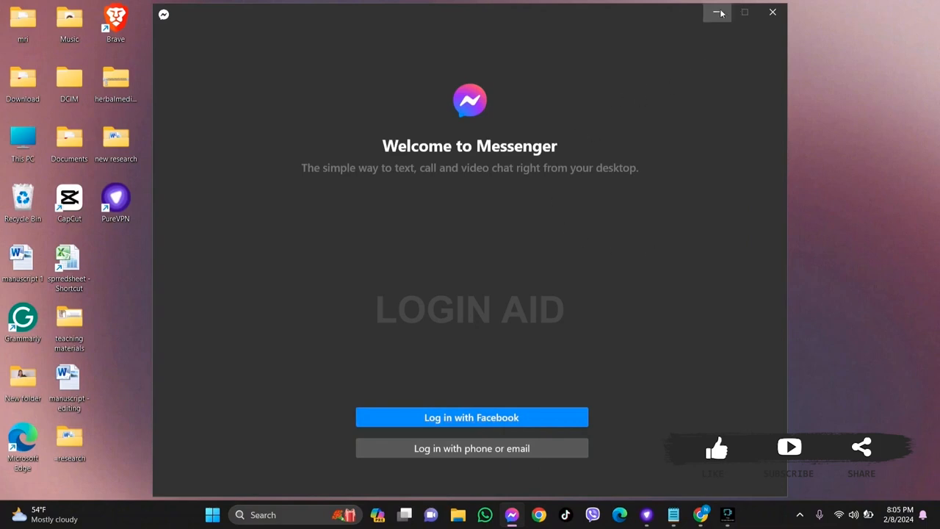
click(718, 13)
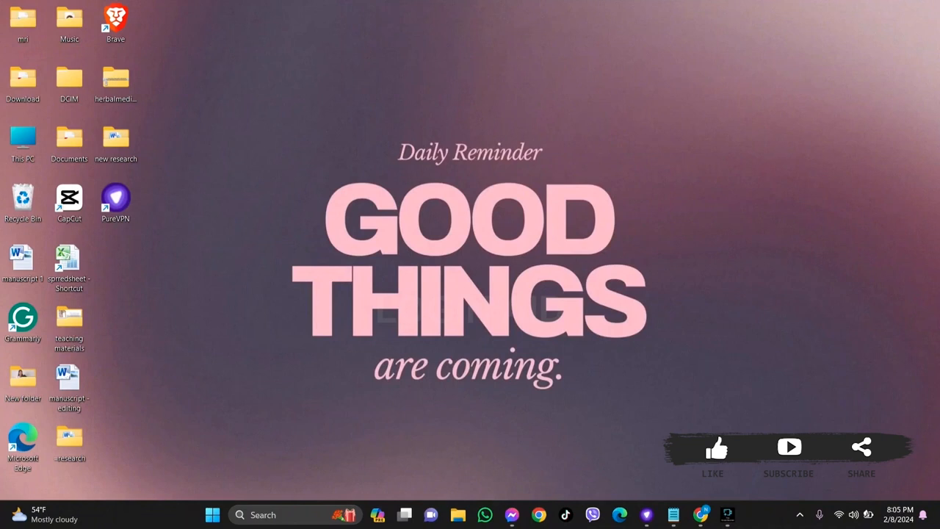
click(704, 514)
text(www.messen)
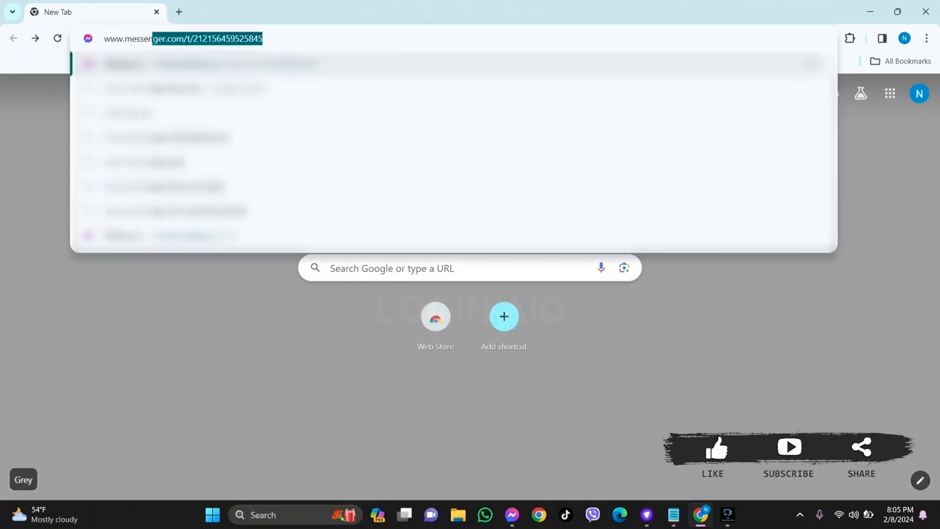
key(Backspace)
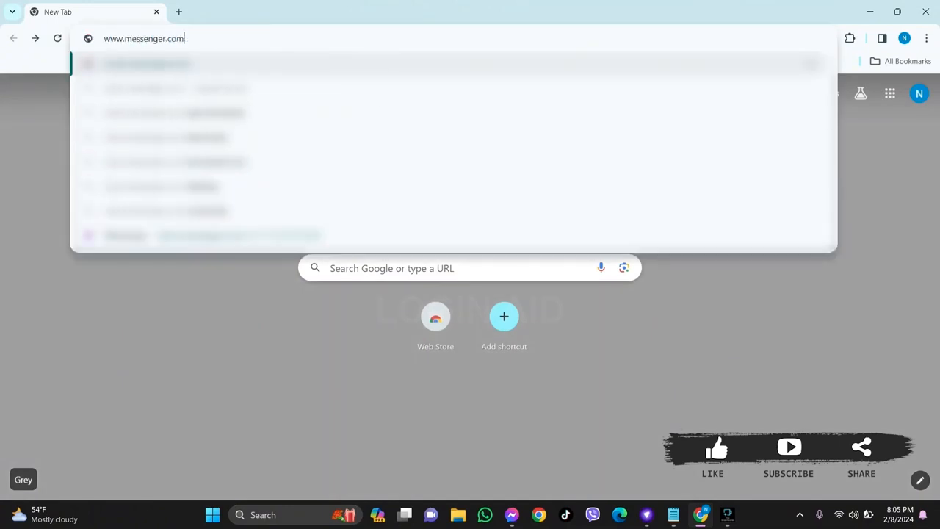
key(Enter)
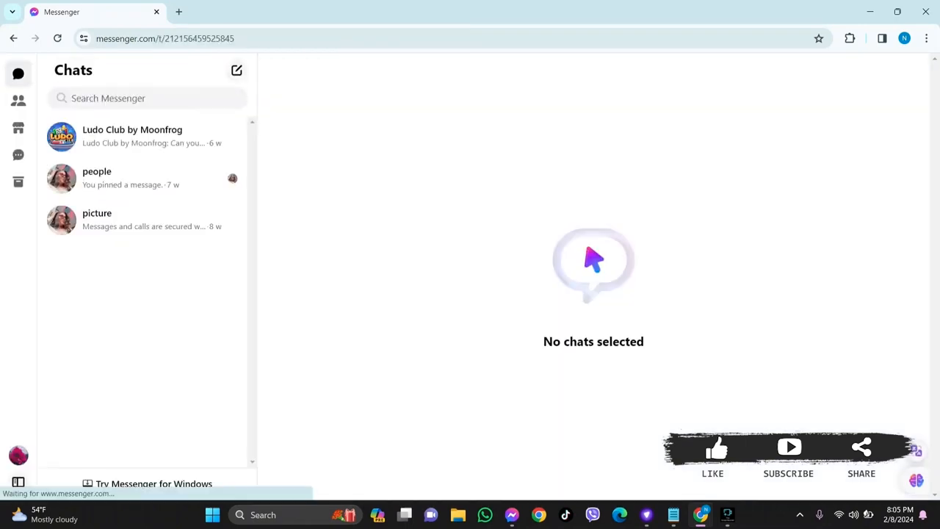
- Open the Ludo Club by Moonfrog chat, then Log Out from the profile menu
click(132, 136)
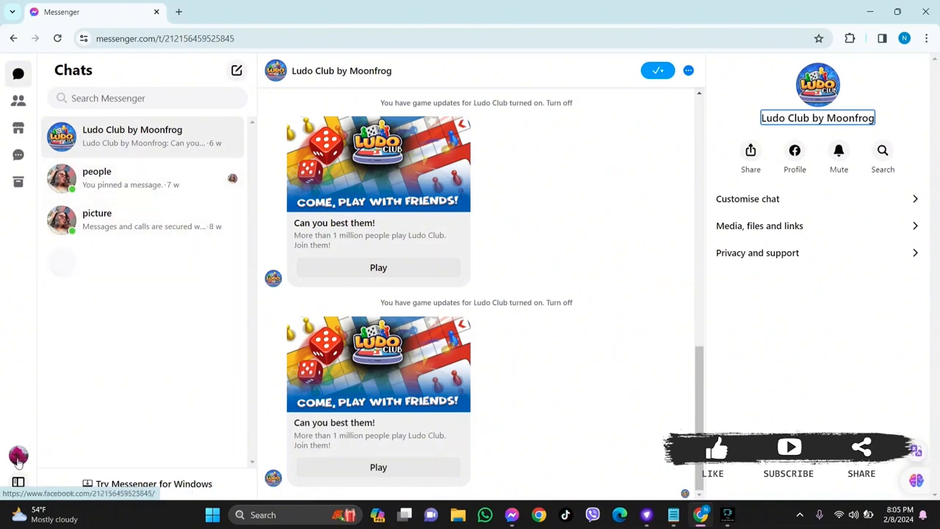
click(19, 455)
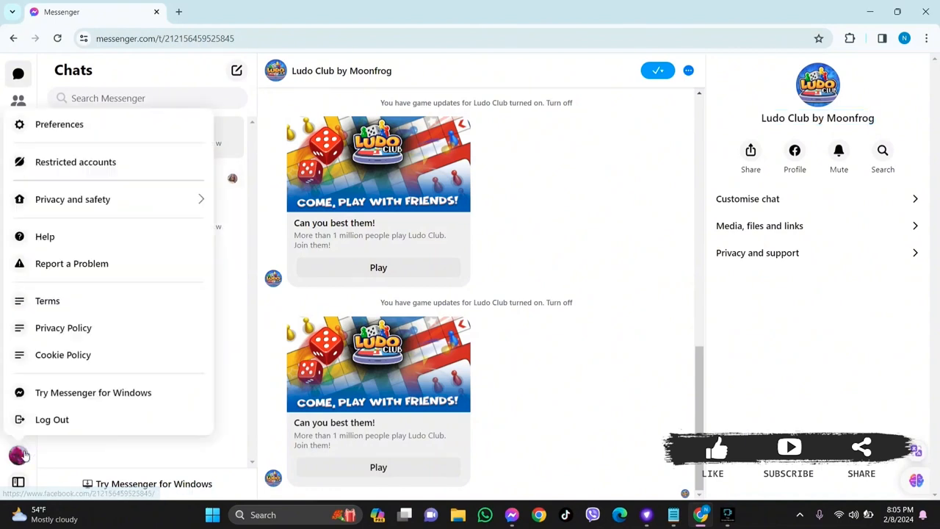
mouse_move(51, 420)
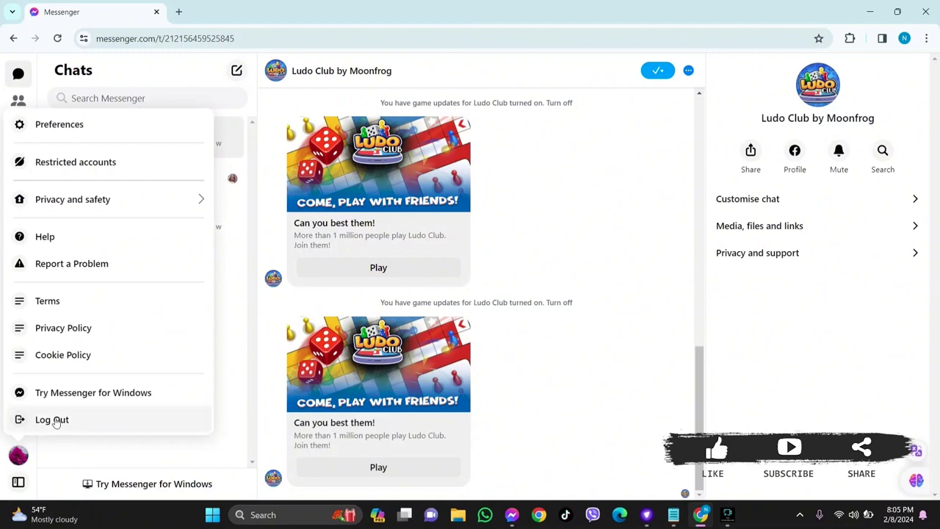
mouse_move(51, 420)
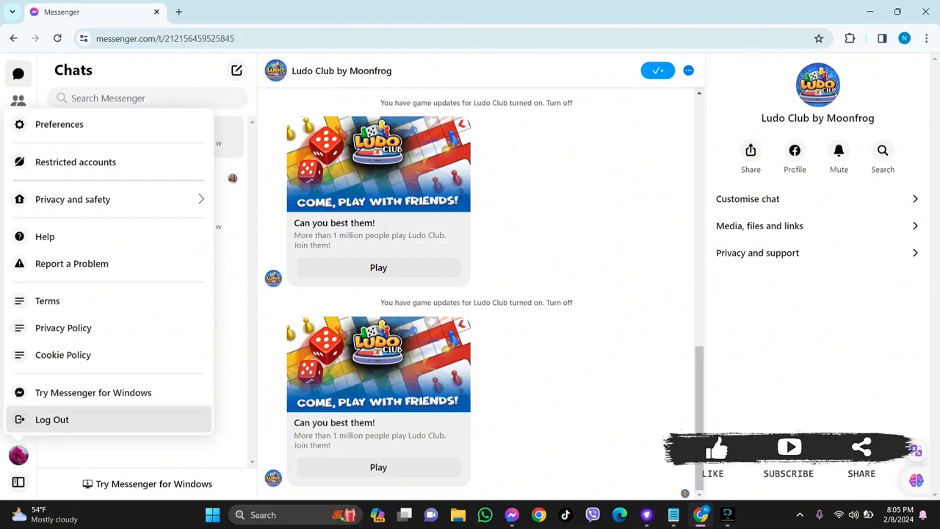
click(51, 419)
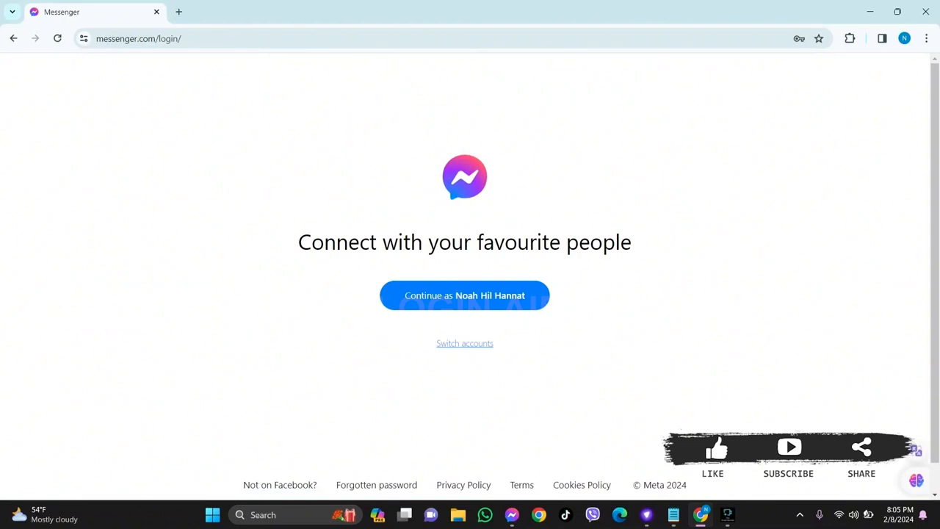
mouse_move(253, 318)
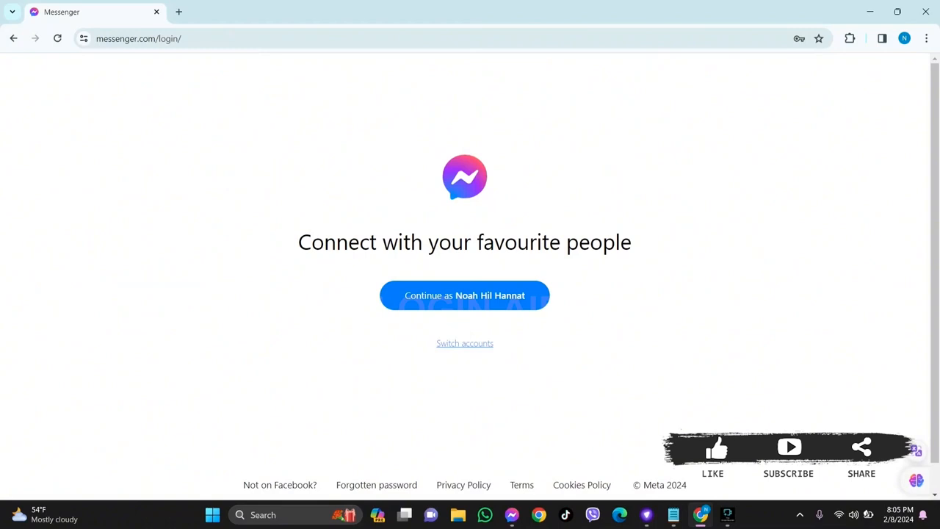
mouse_move(565, 226)
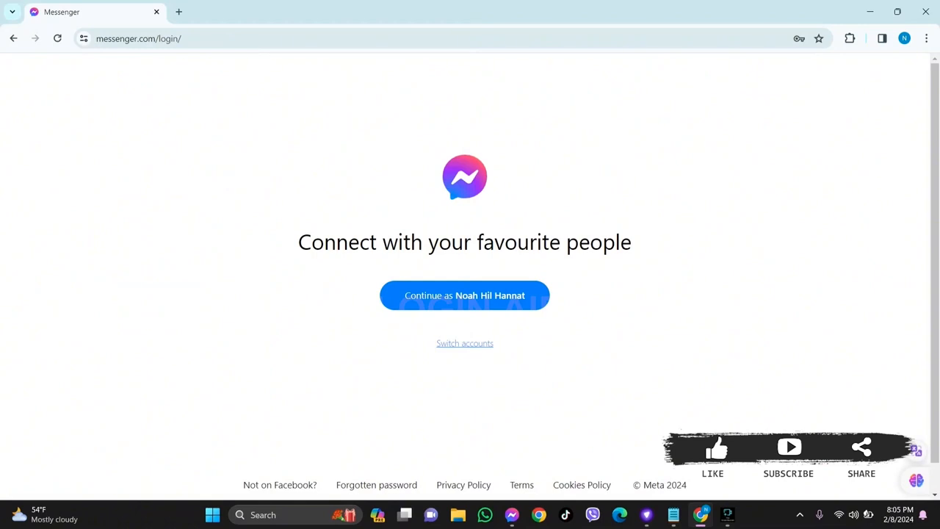
mouse_move(570, 216)
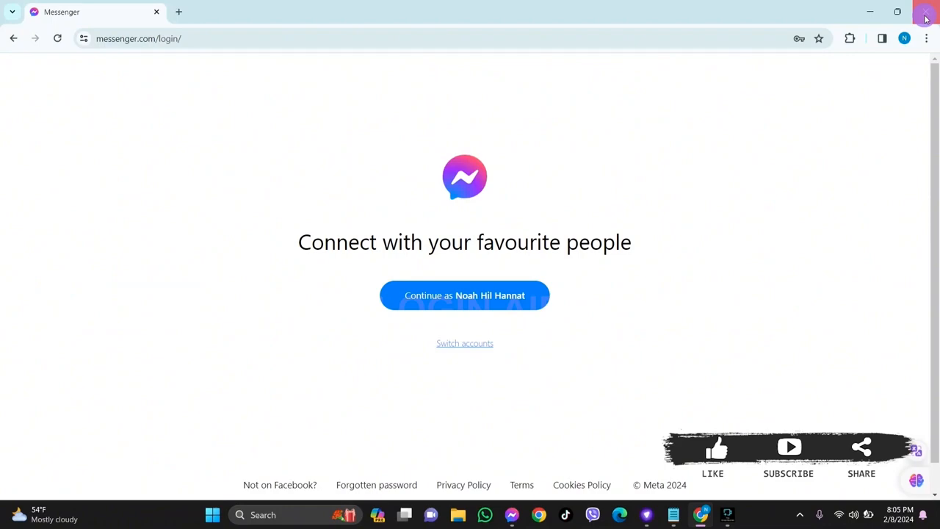
- Close the Chrome window once the messenger.com login page shows
click(925, 12)
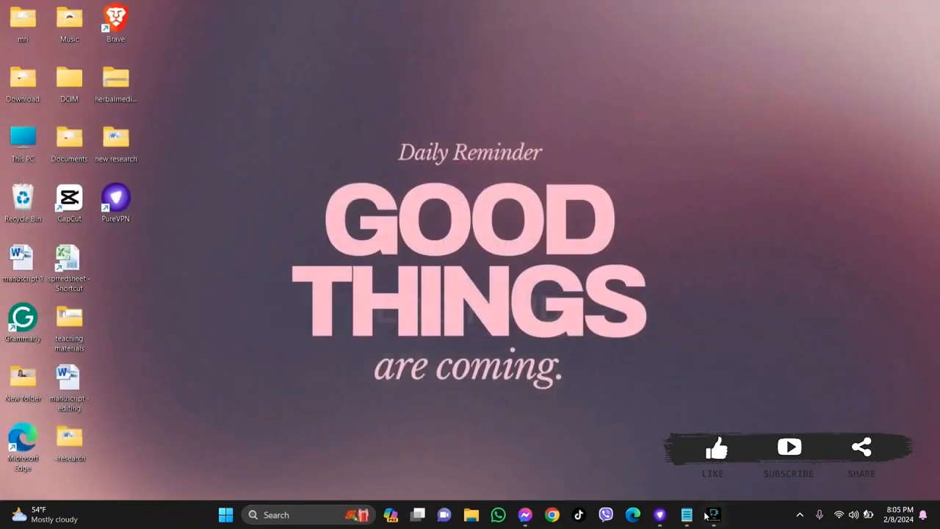